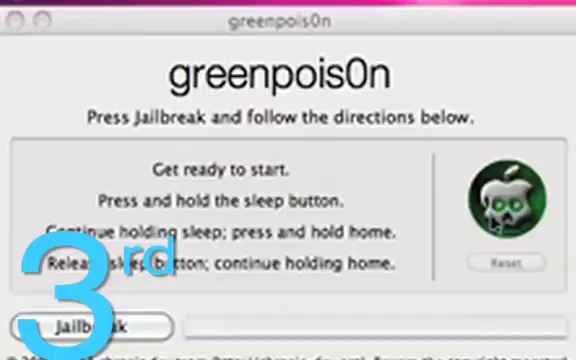
# - Start the greenpois0n jailbreak, prompting the question whether an Apple TV is being jailbroken
pyautogui.click(84, 325)
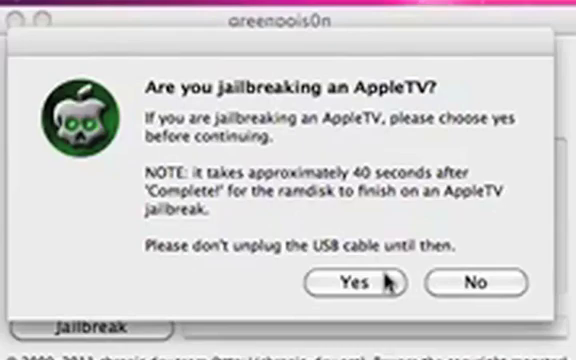
pyautogui.click(358, 283)
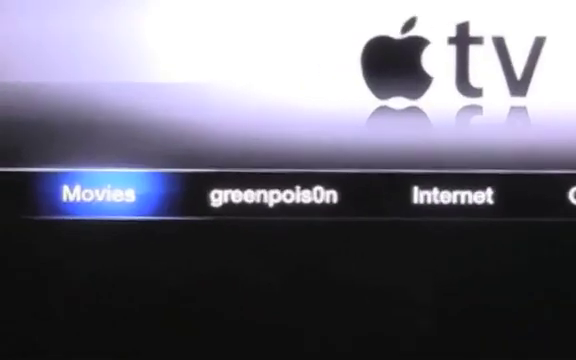
# - Move right along the Apple TV top categories toward greenpois0n
pyautogui.hscroll(3)
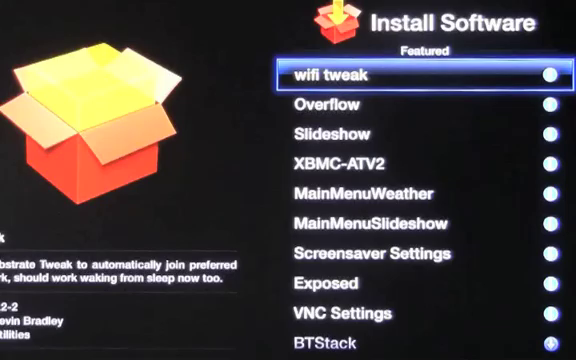
# - Scroll down the Featured packages list to reveal netatalk and afpfs-ng
pyautogui.scroll(-3)
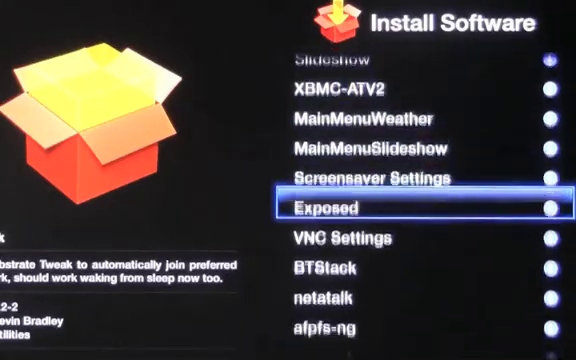